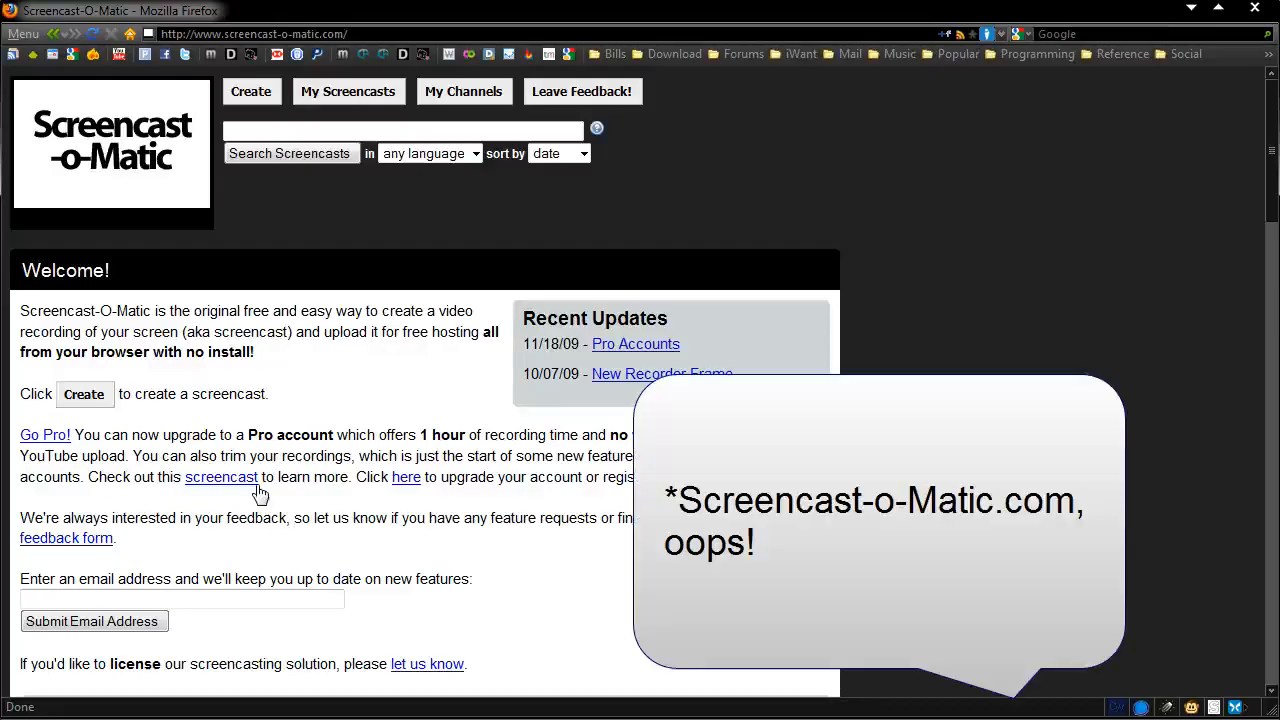
mouse_move(283, 228)
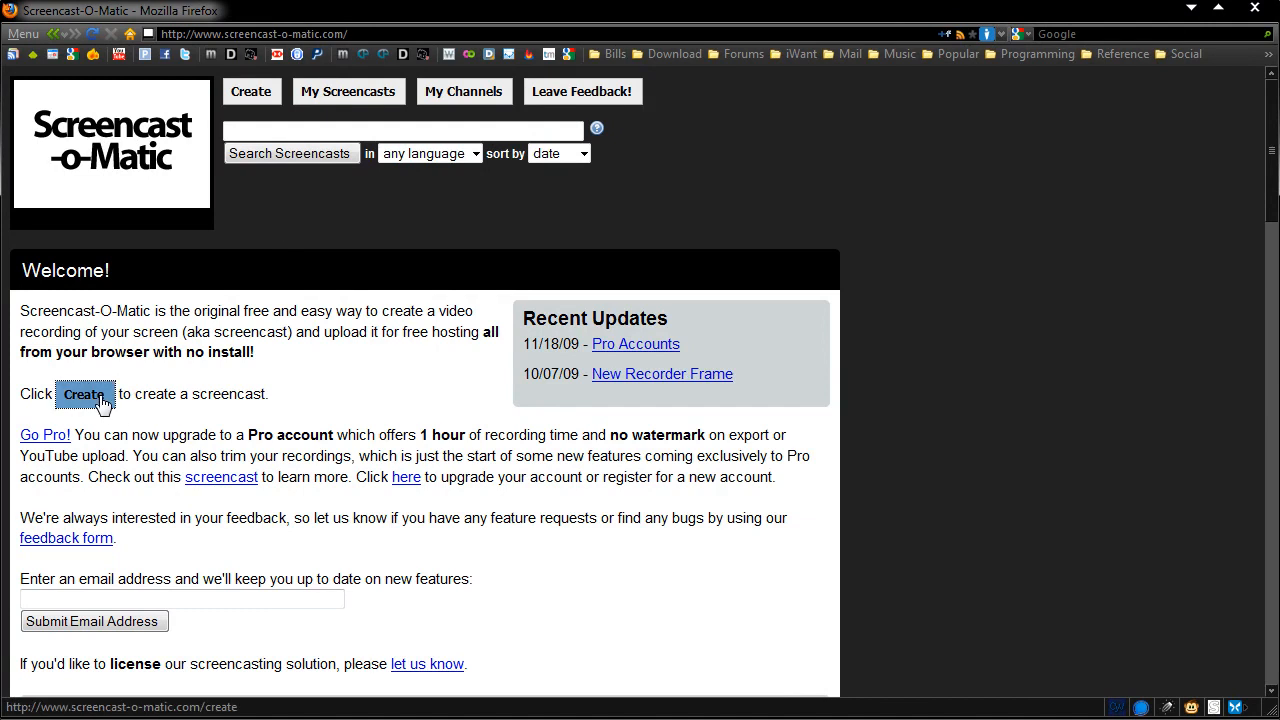
- Start a new screencast and review audio sources and size presets, keeping 932 x 518
click(85, 393)
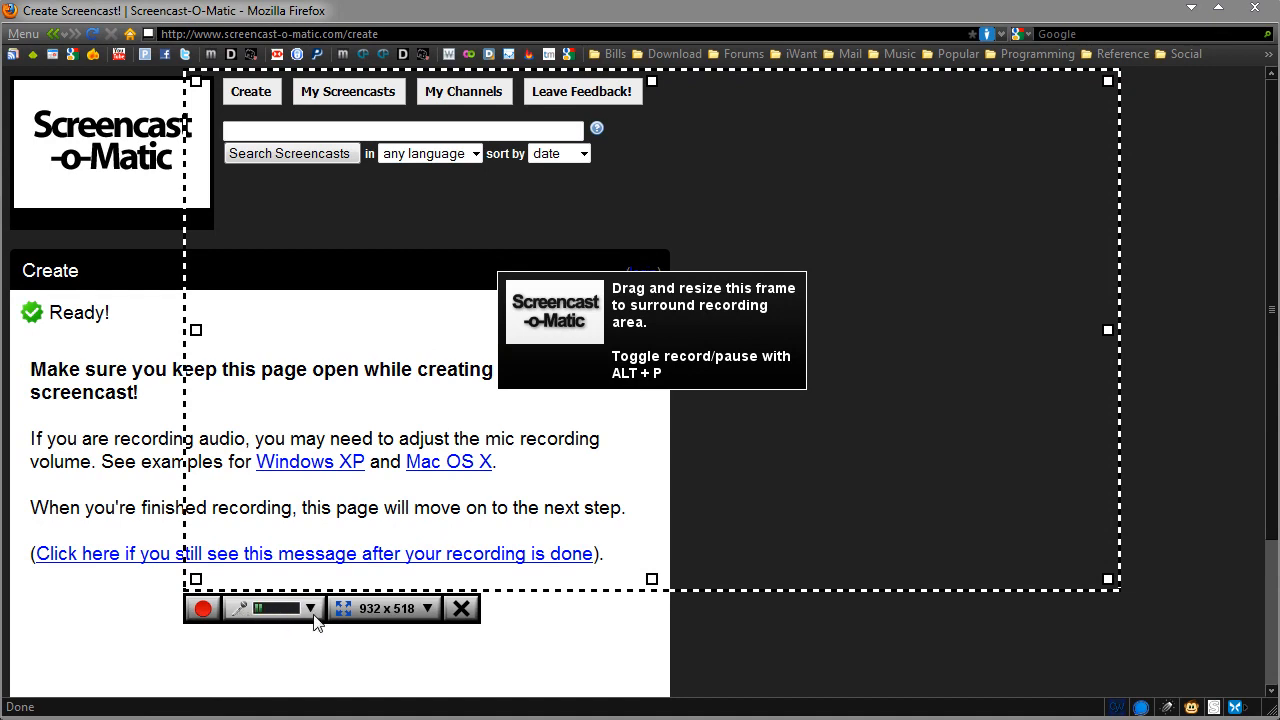
click(310, 608)
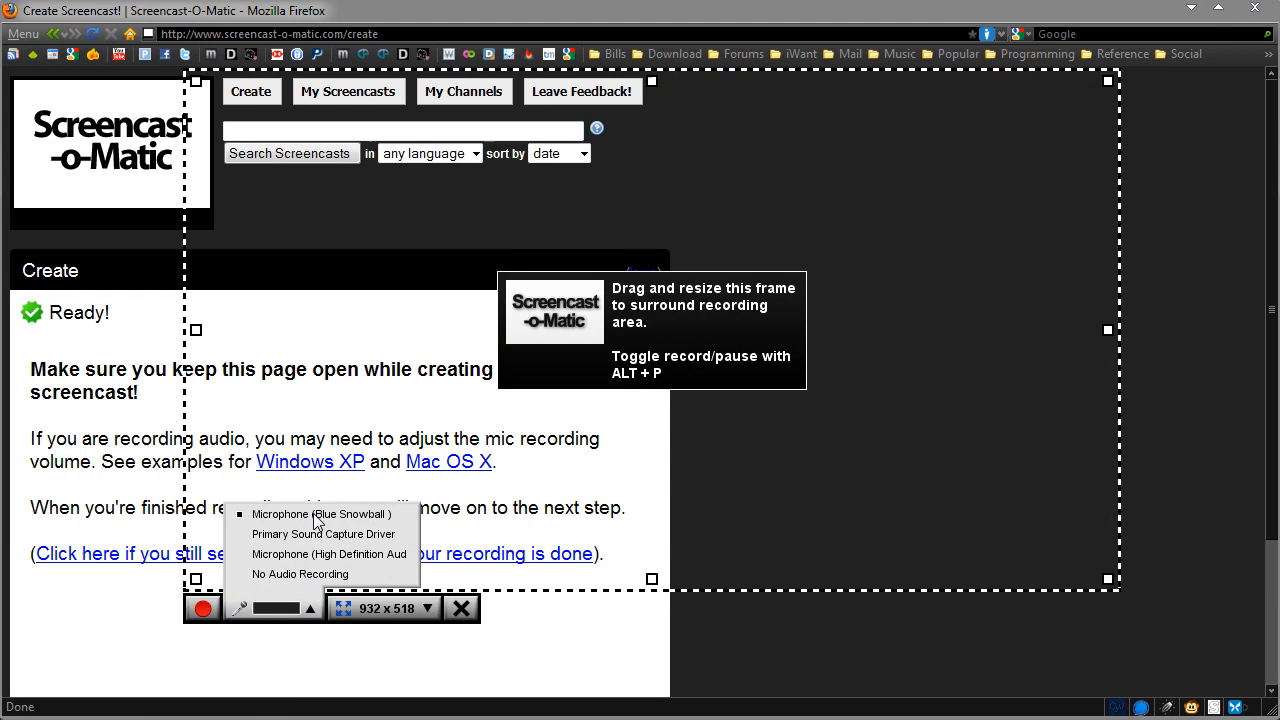
click(321, 513)
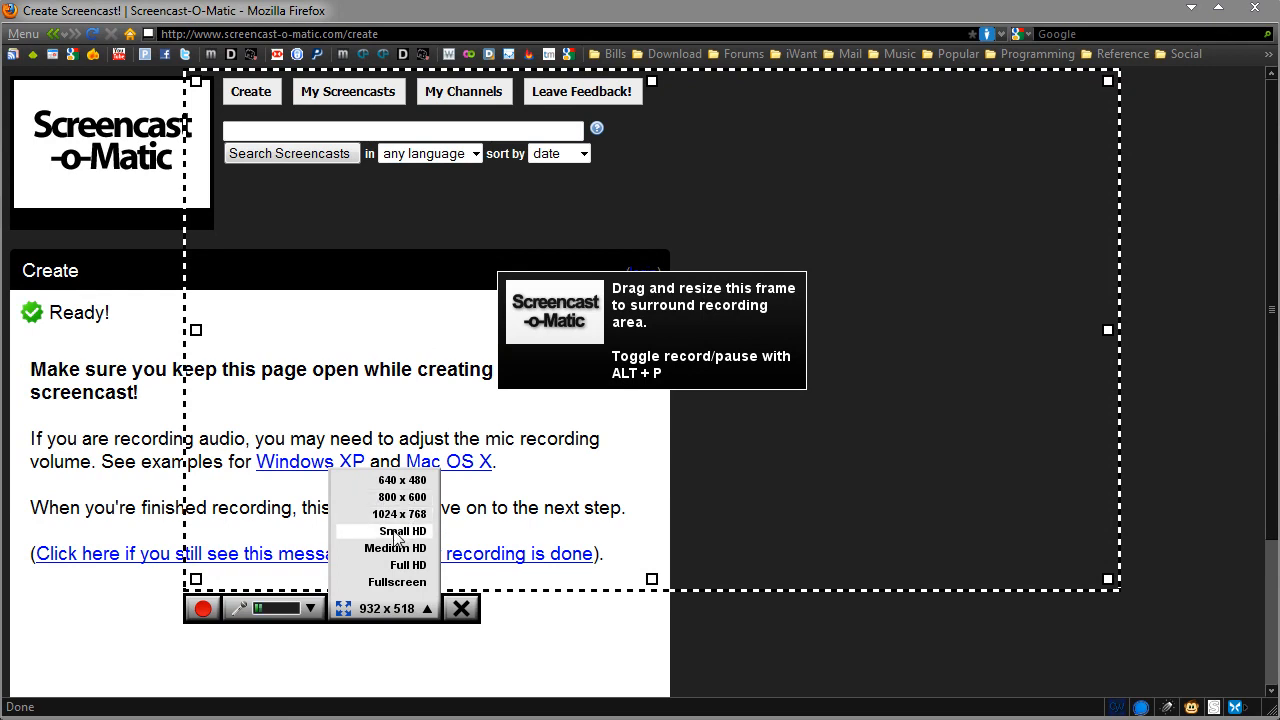
mouse_move(408, 565)
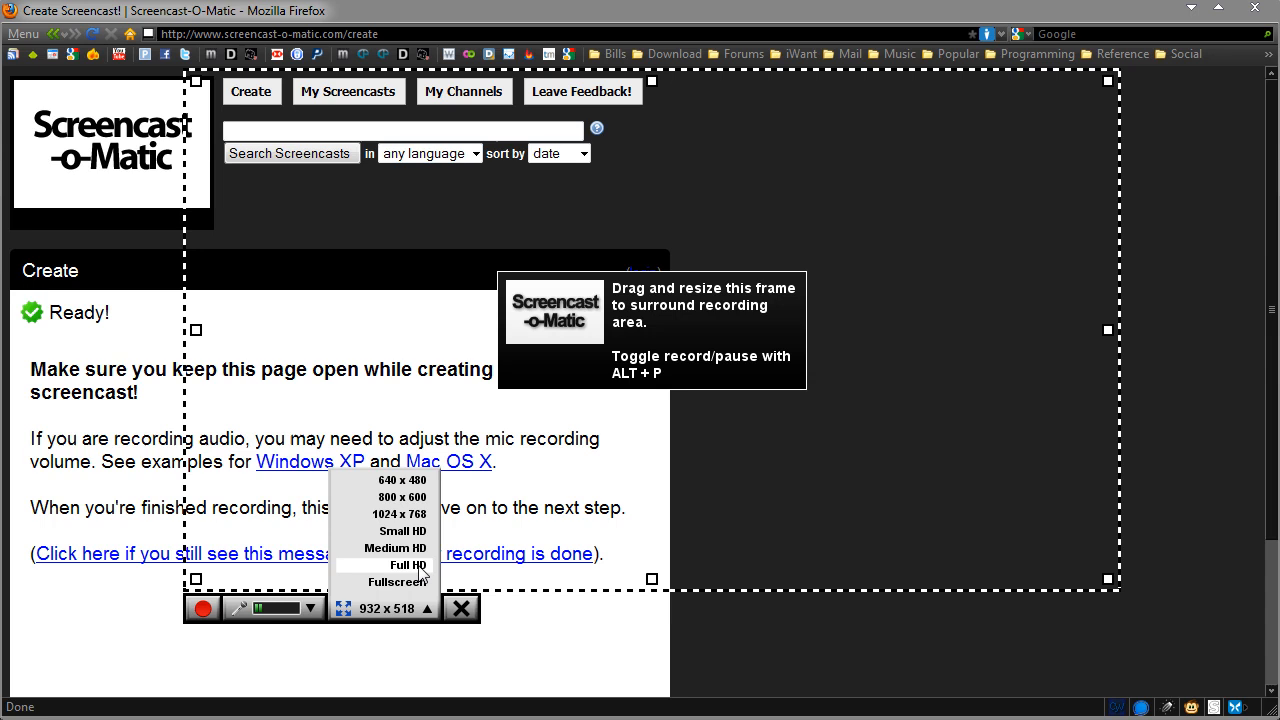
mouse_move(394, 547)
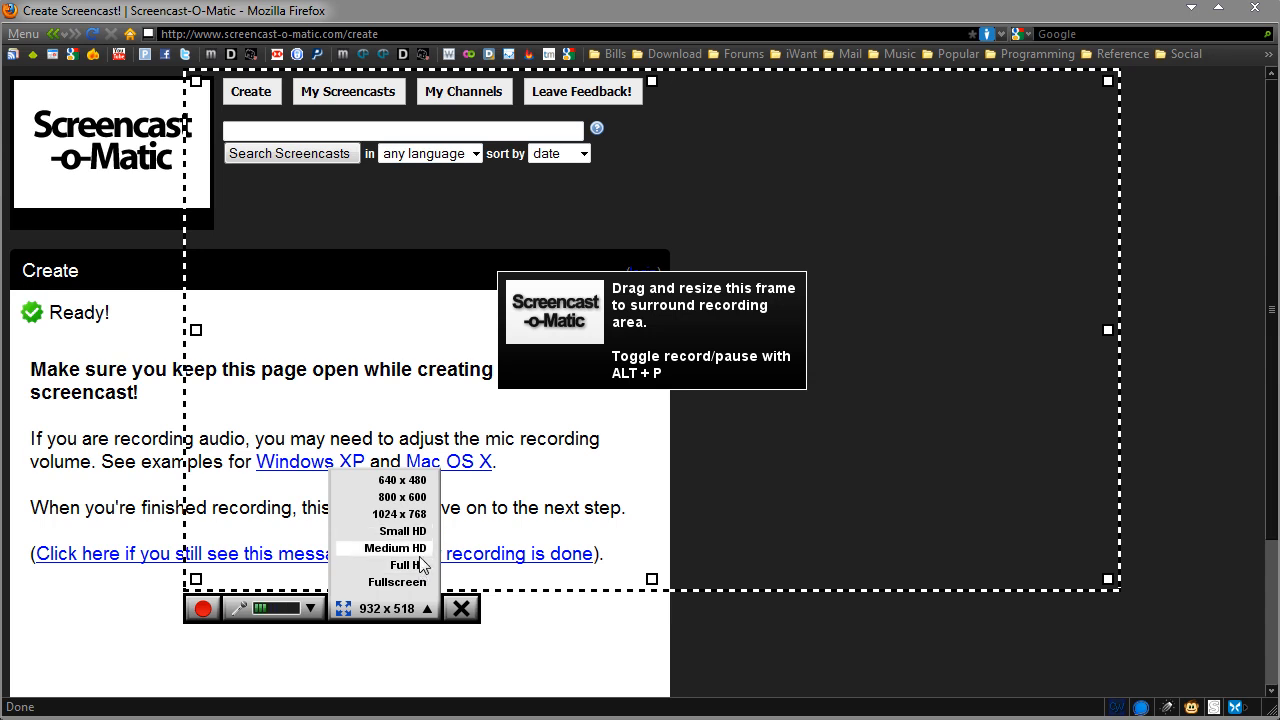
mouse_move(447, 639)
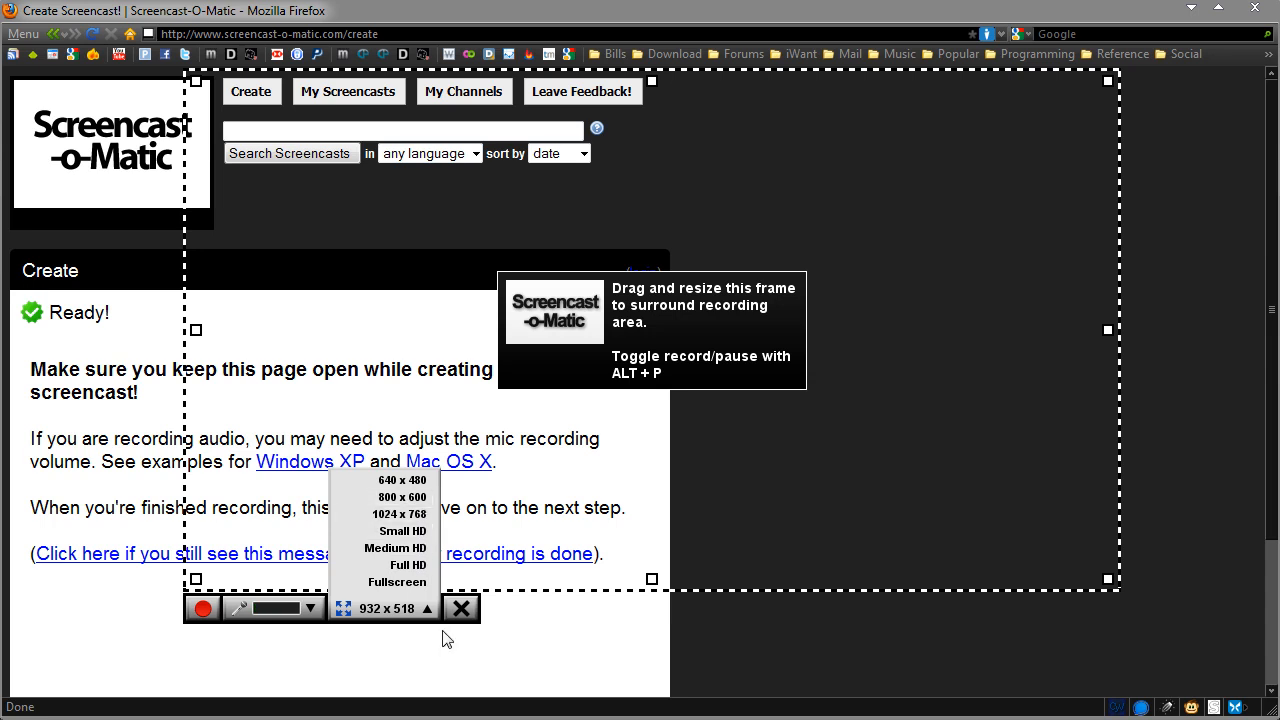
click(202, 608)
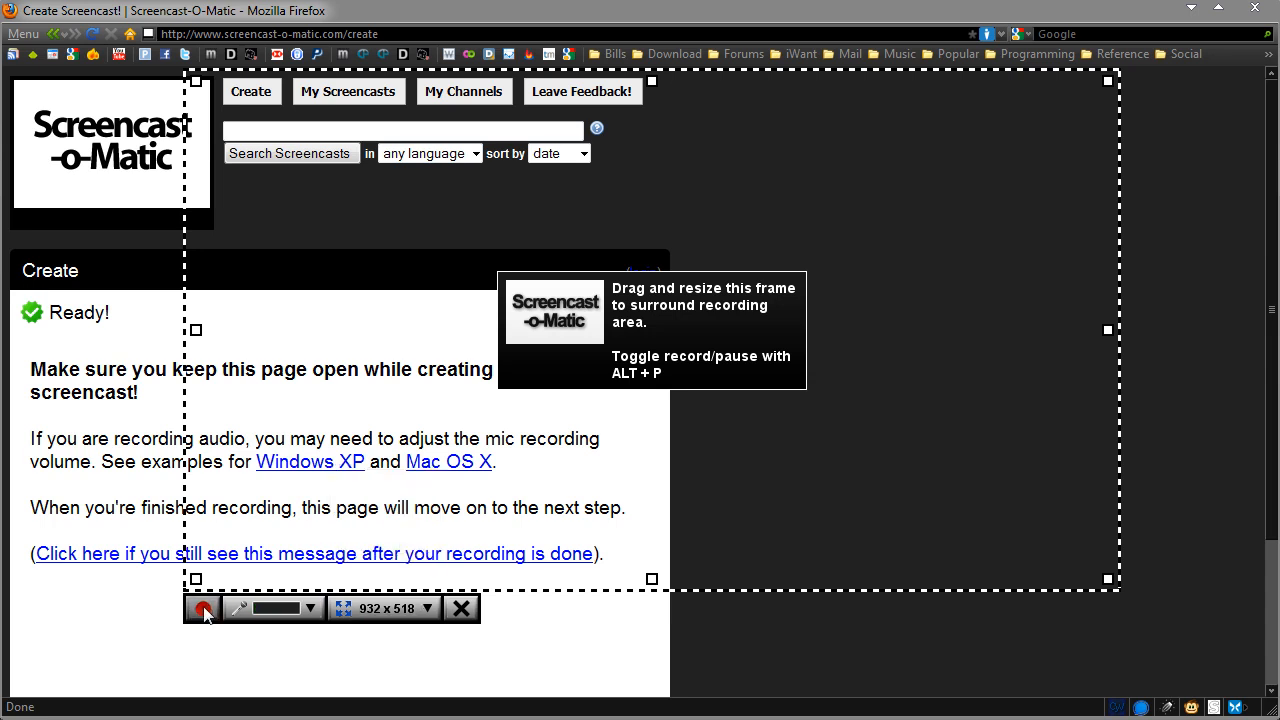
- Record about eight seconds of the framed area, then finish the recording
click(202, 608)
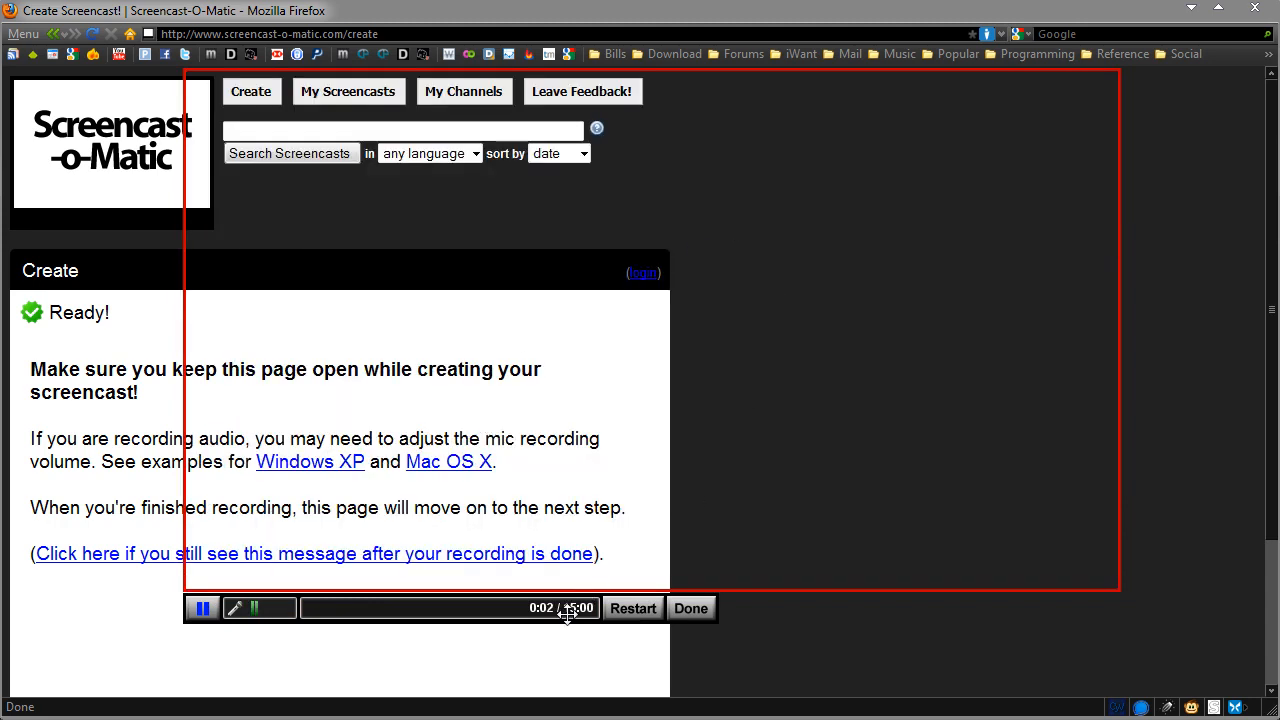
mouse_move(745, 375)
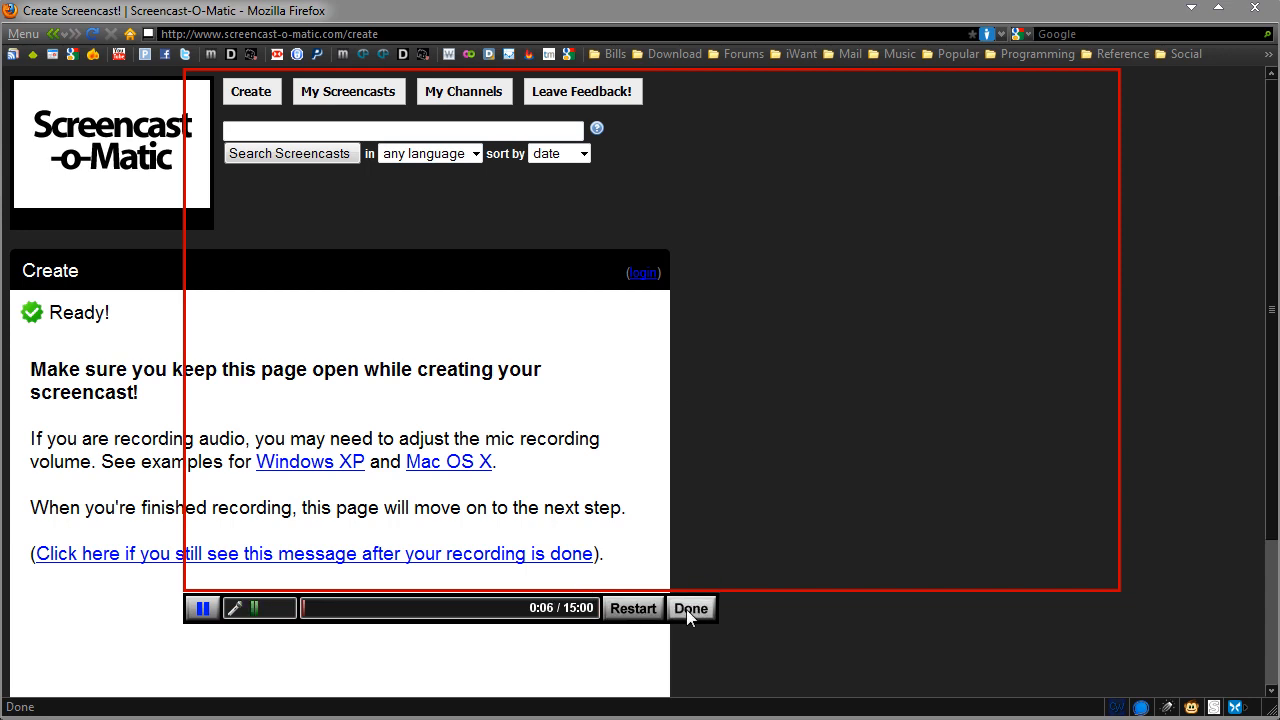
click(690, 608)
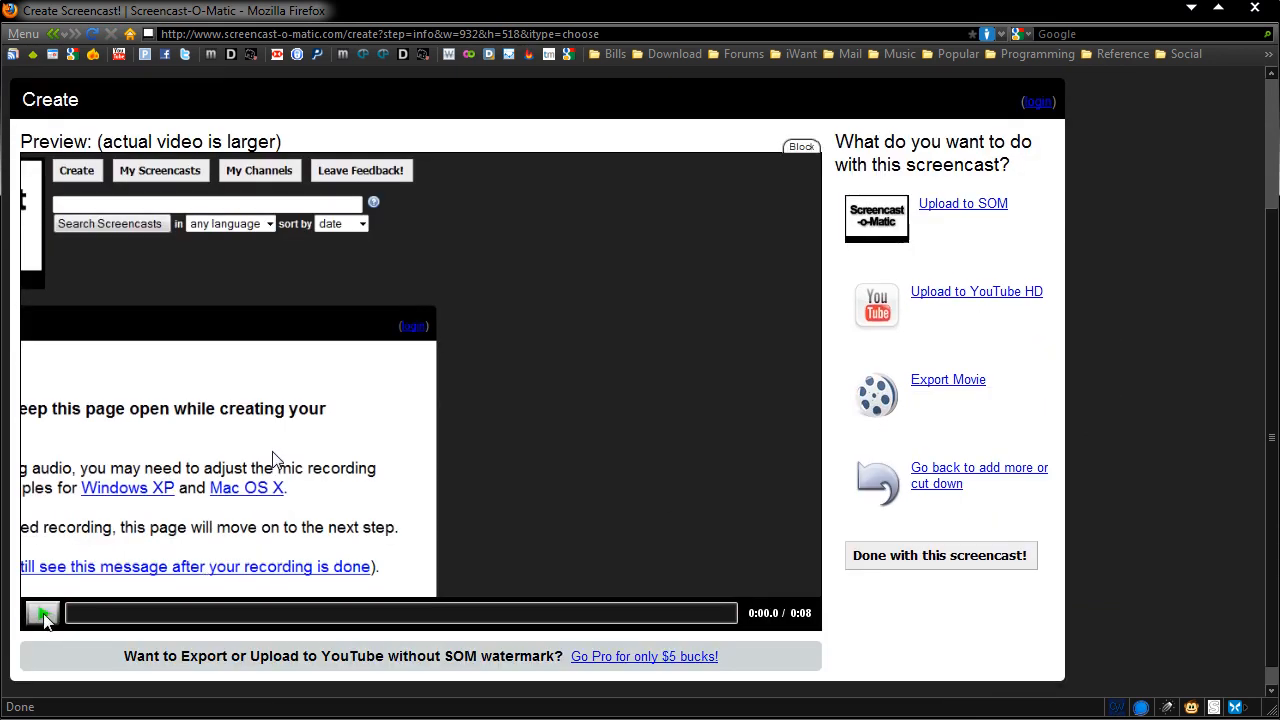
click(42, 613)
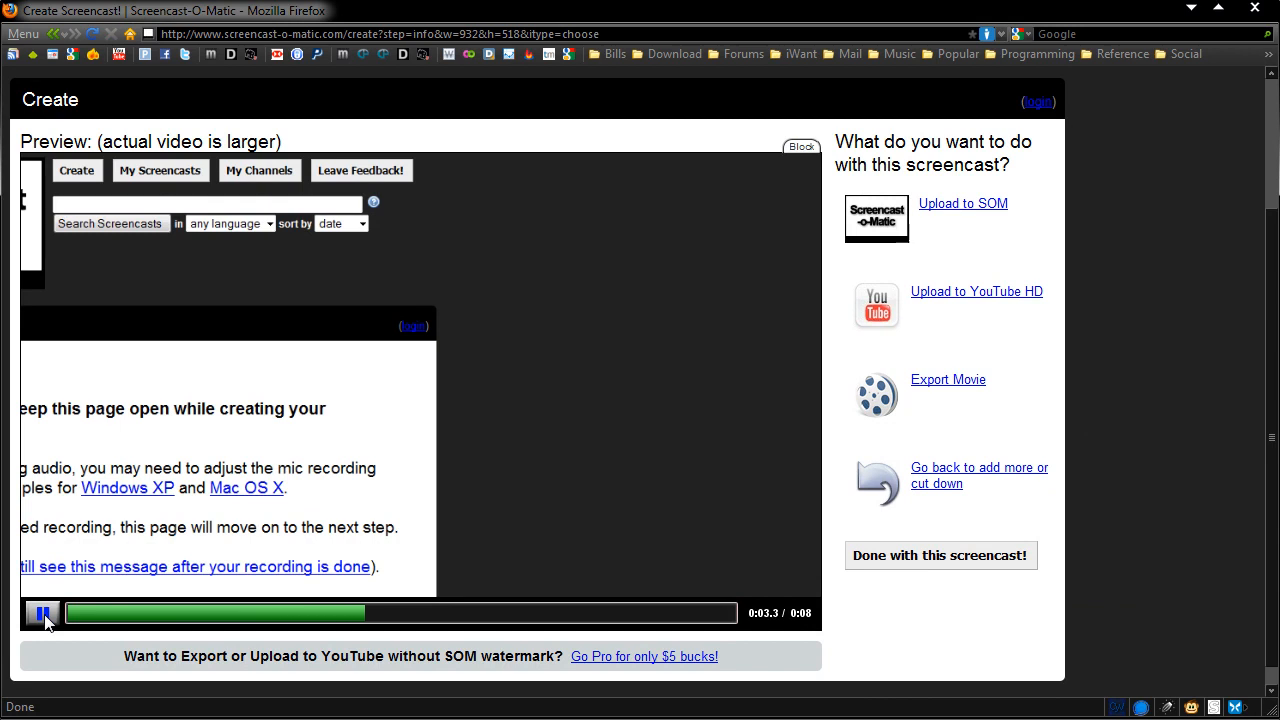
click(42, 613)
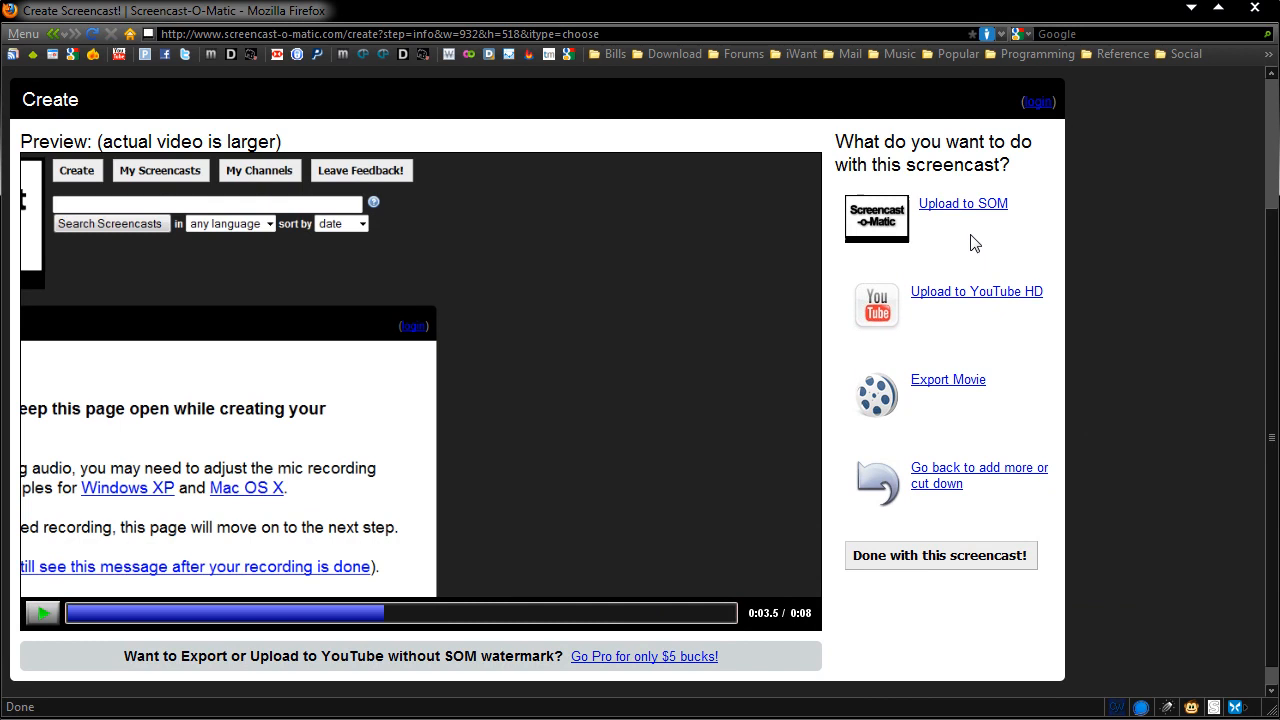
mouse_move(958, 212)
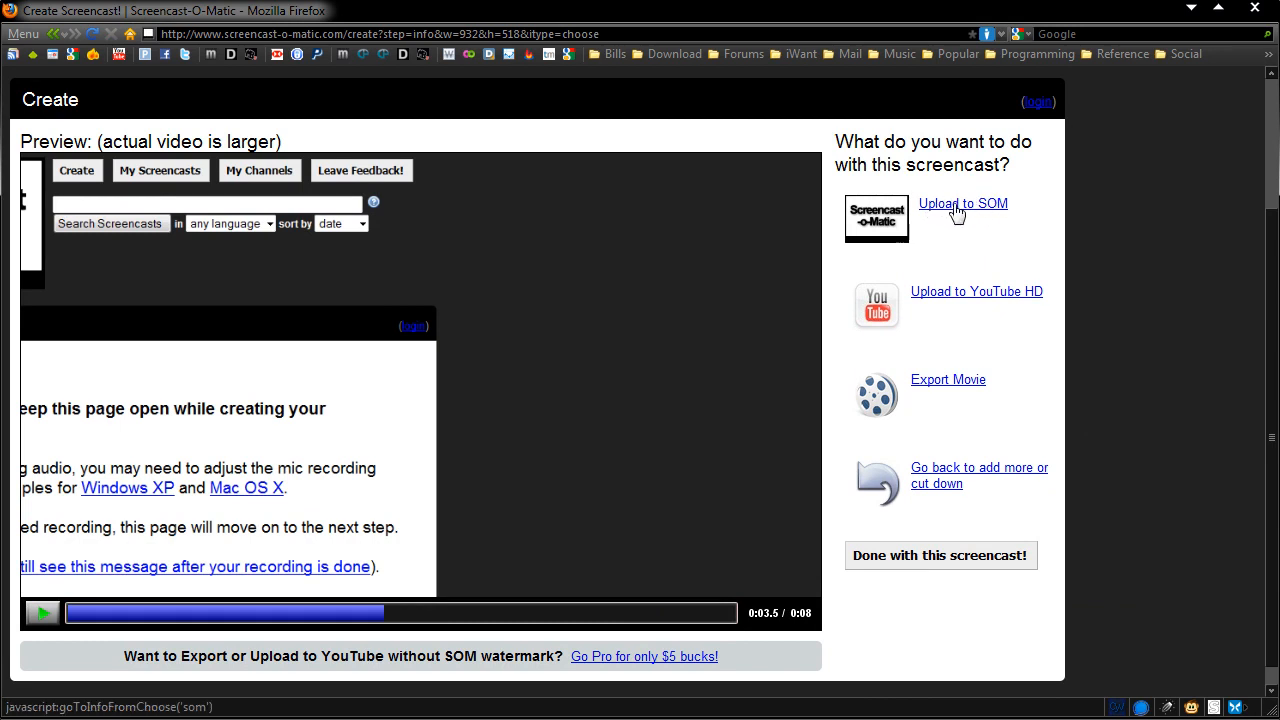
mouse_move(910, 298)
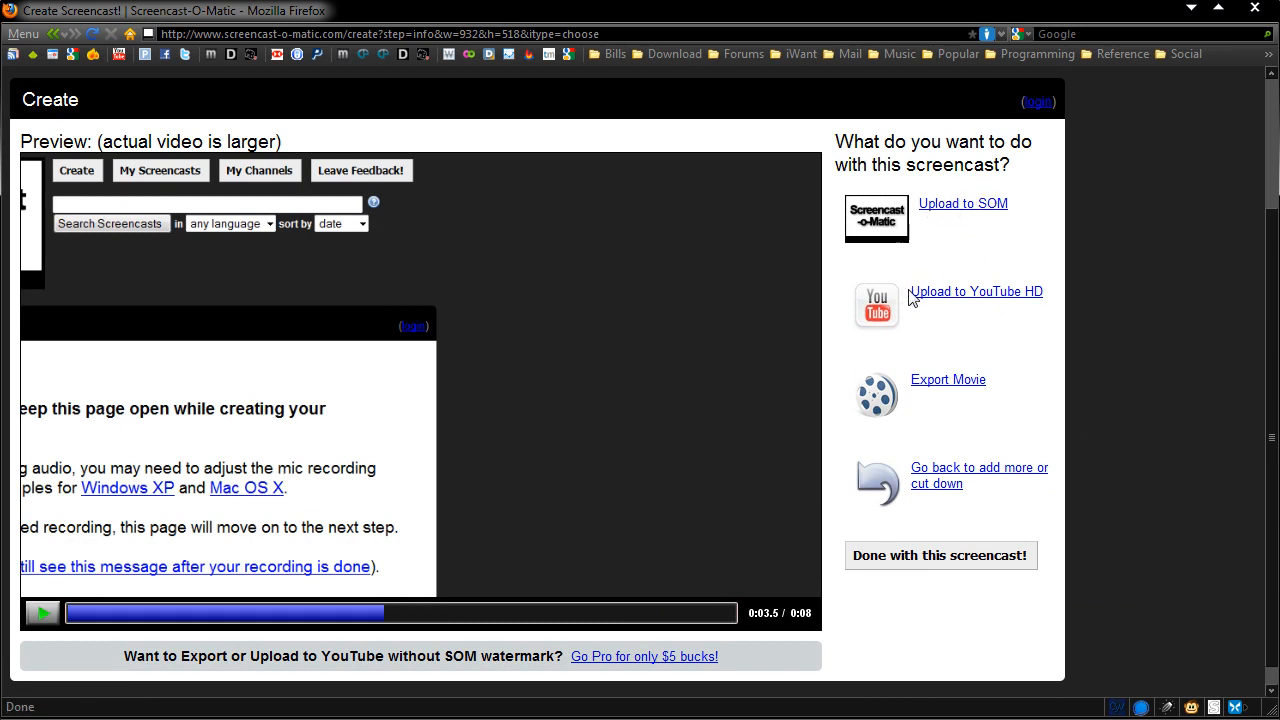
mouse_move(1025, 300)
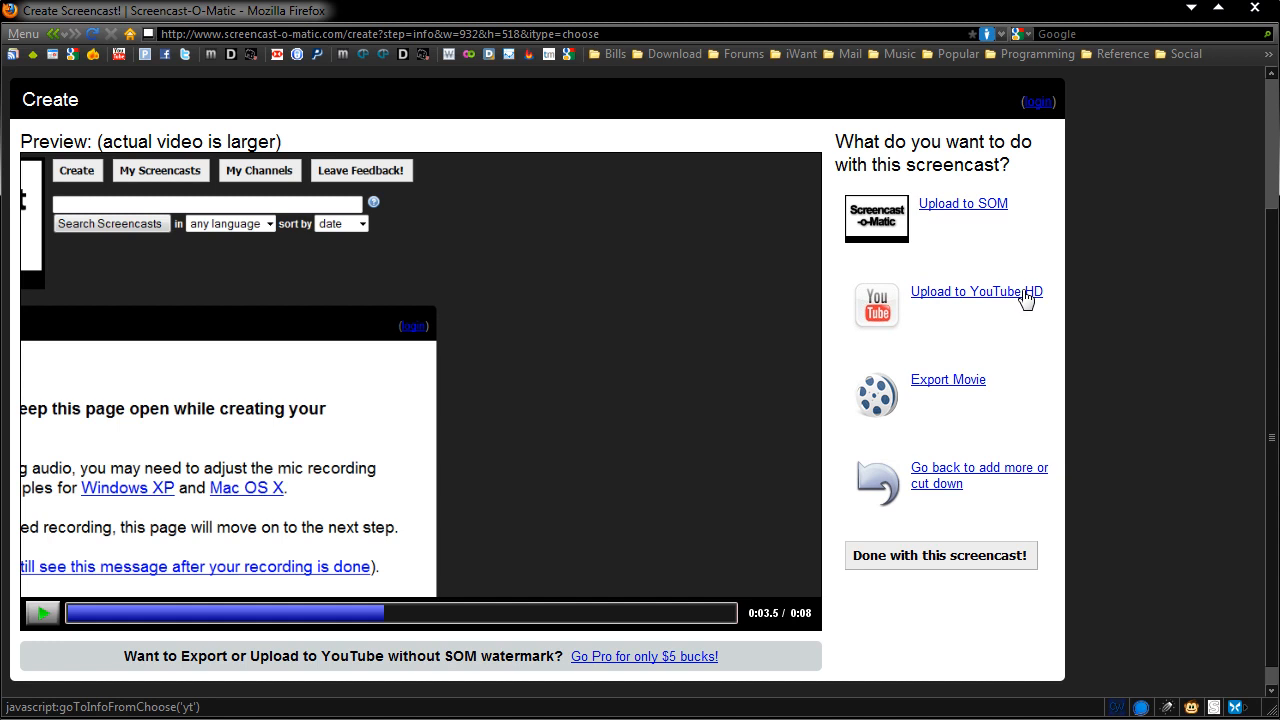
mouse_move(322, 92)
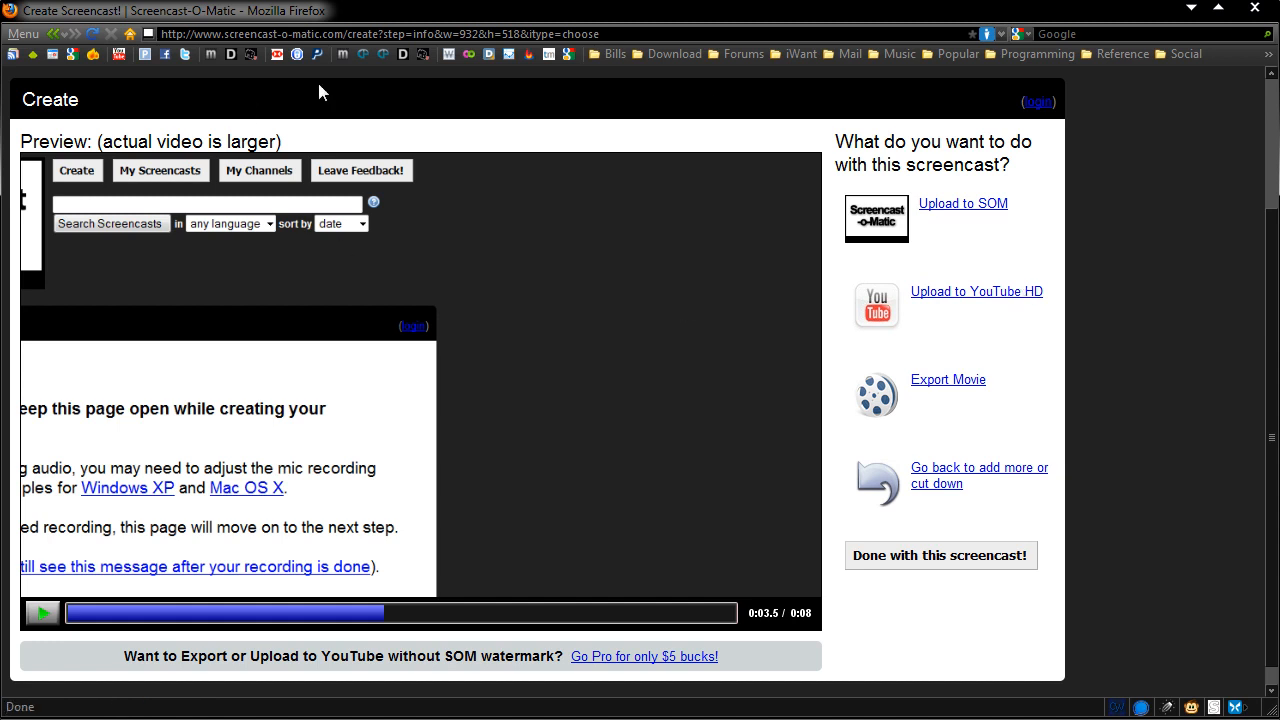
mouse_move(1059, 404)
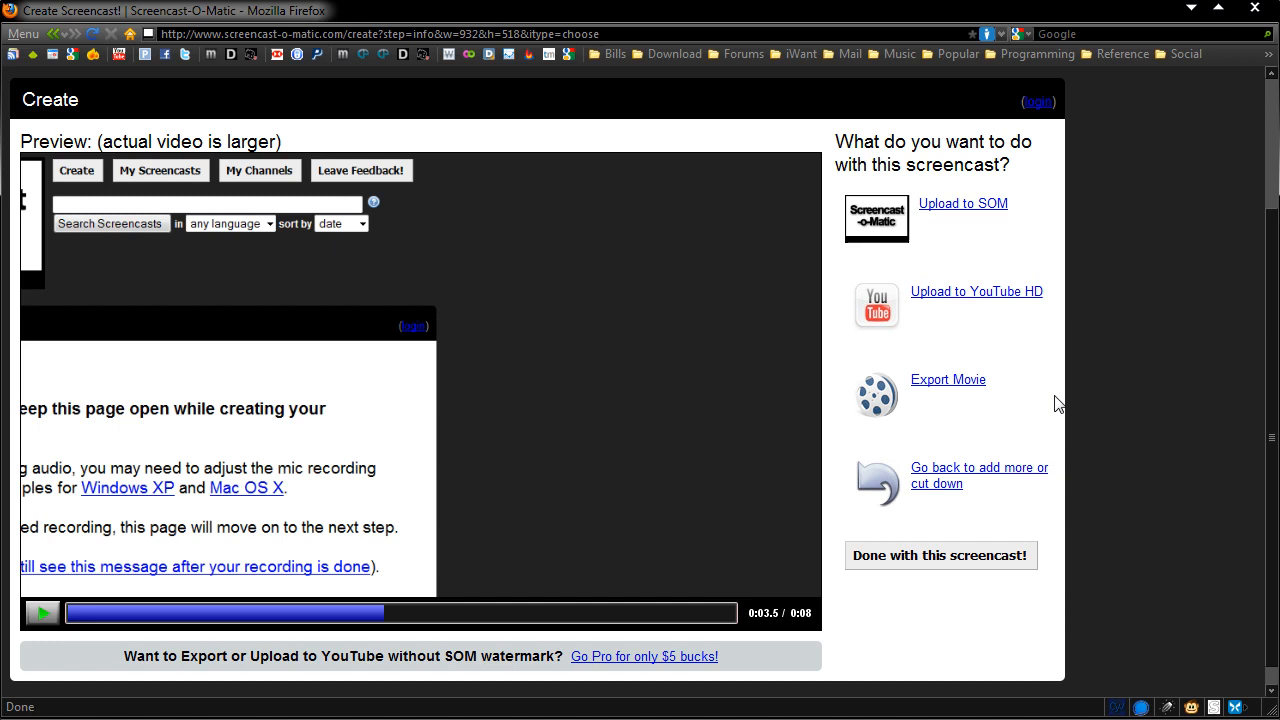
mouse_move(948, 379)
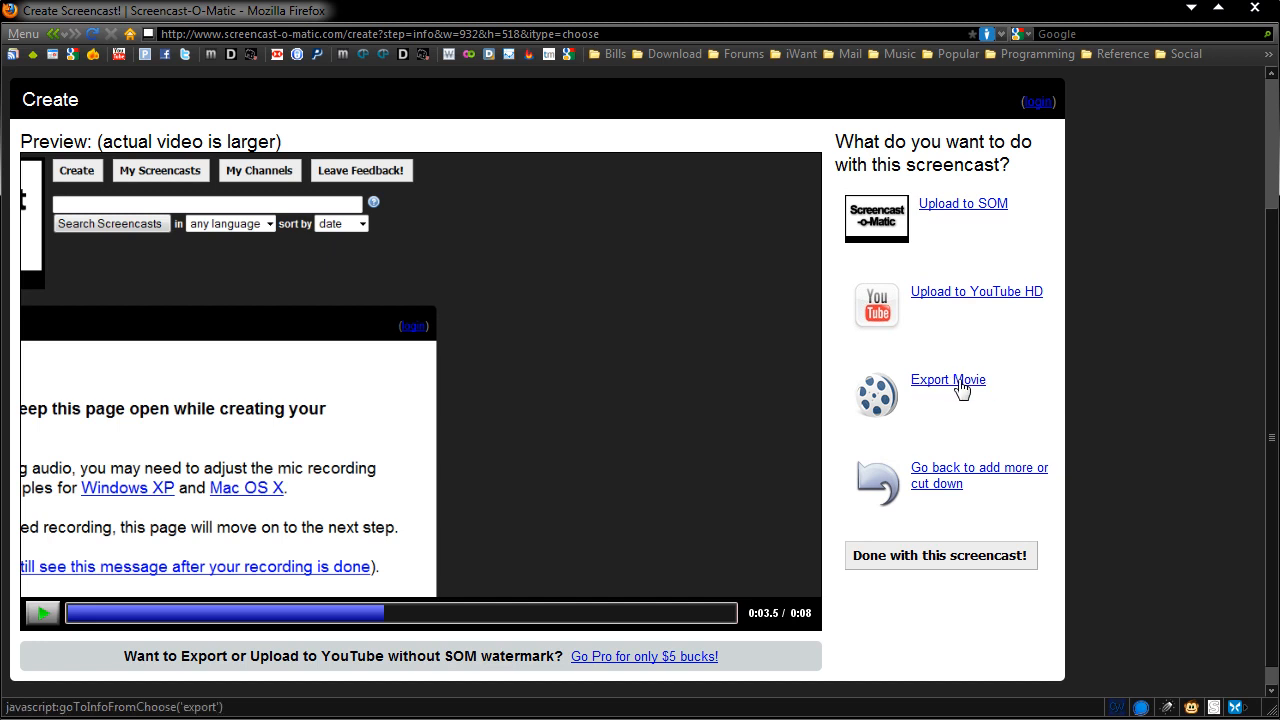
click(947, 380)
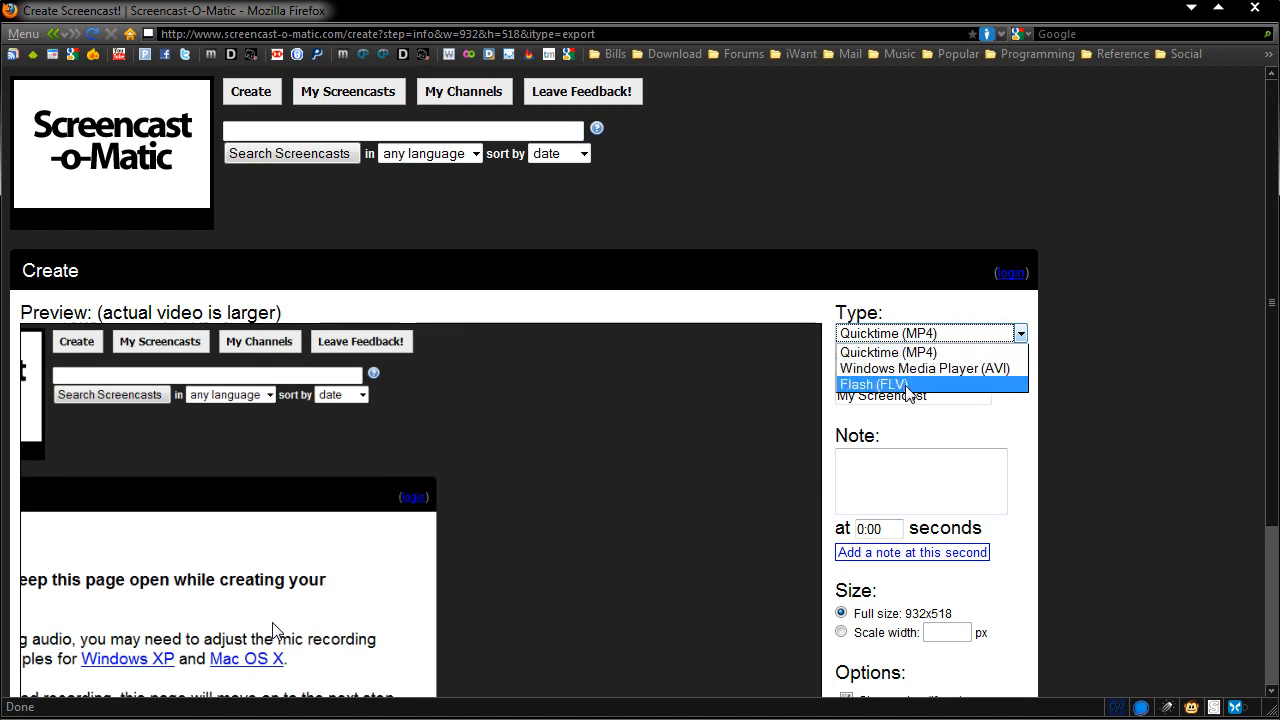
- Set the export type to Quicktime (MP4) and scroll through the export options
click(886, 352)
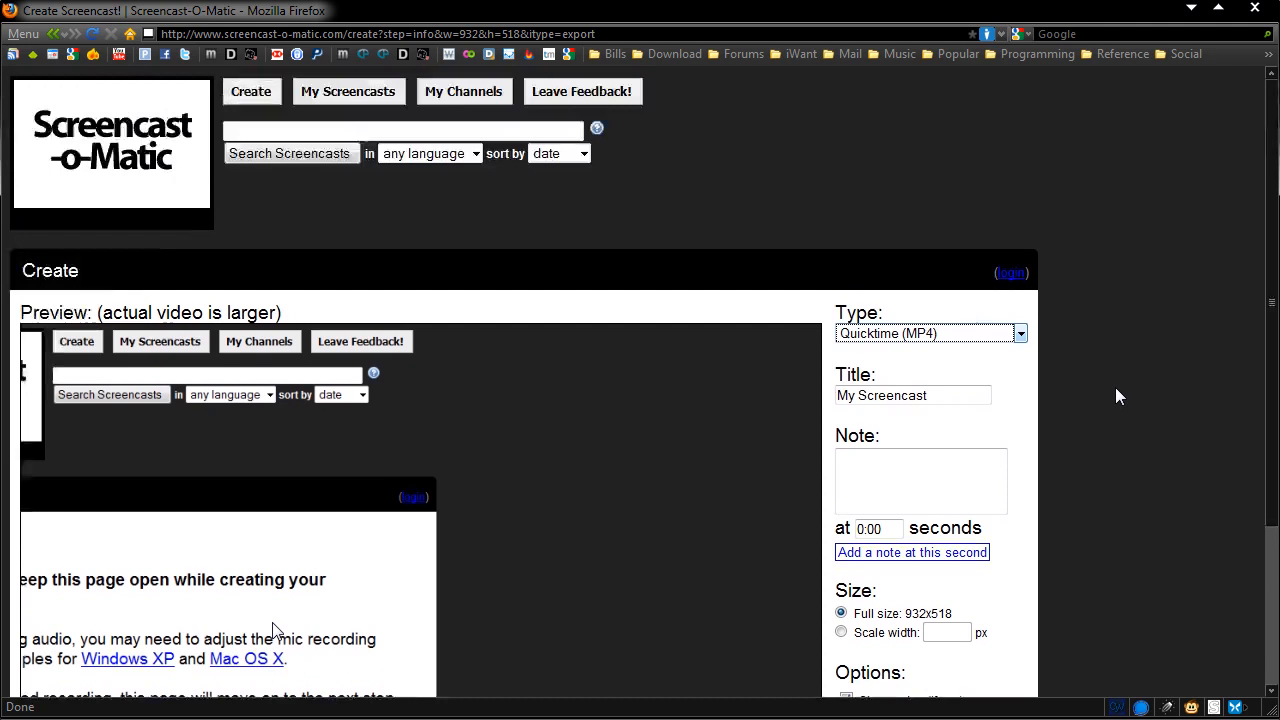
mouse_move(165, 145)
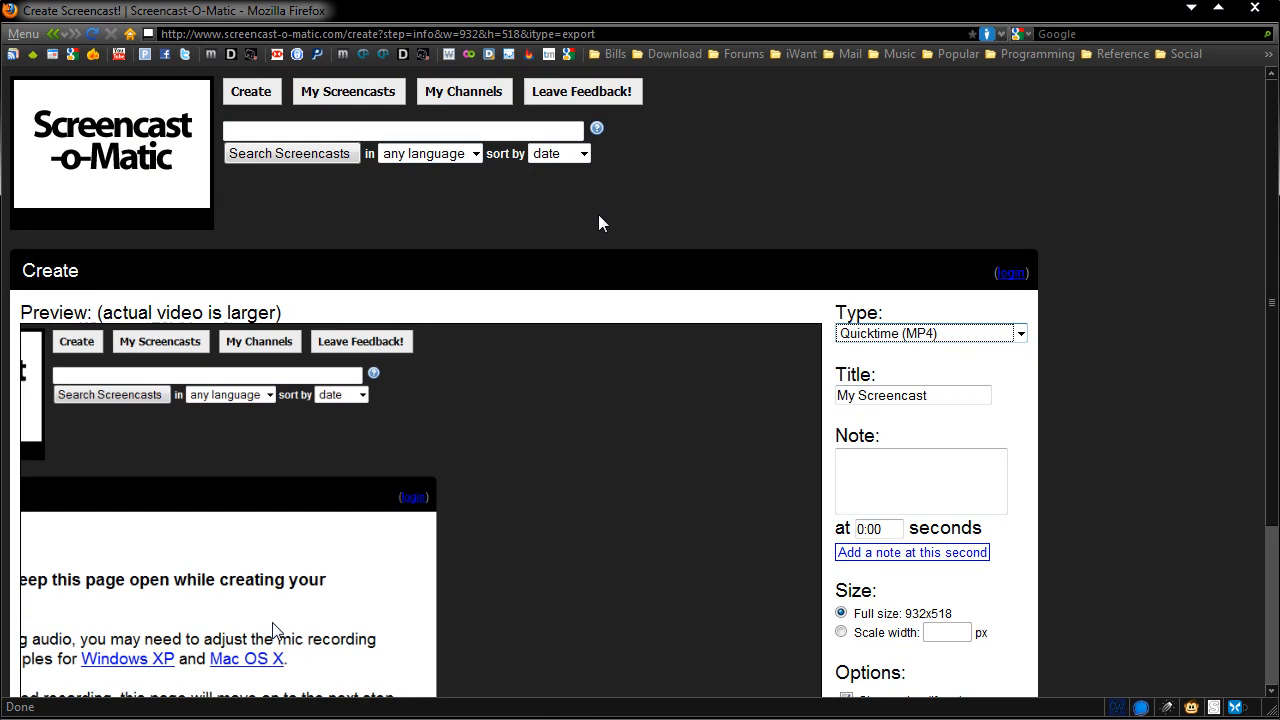
mouse_move(1080, 314)
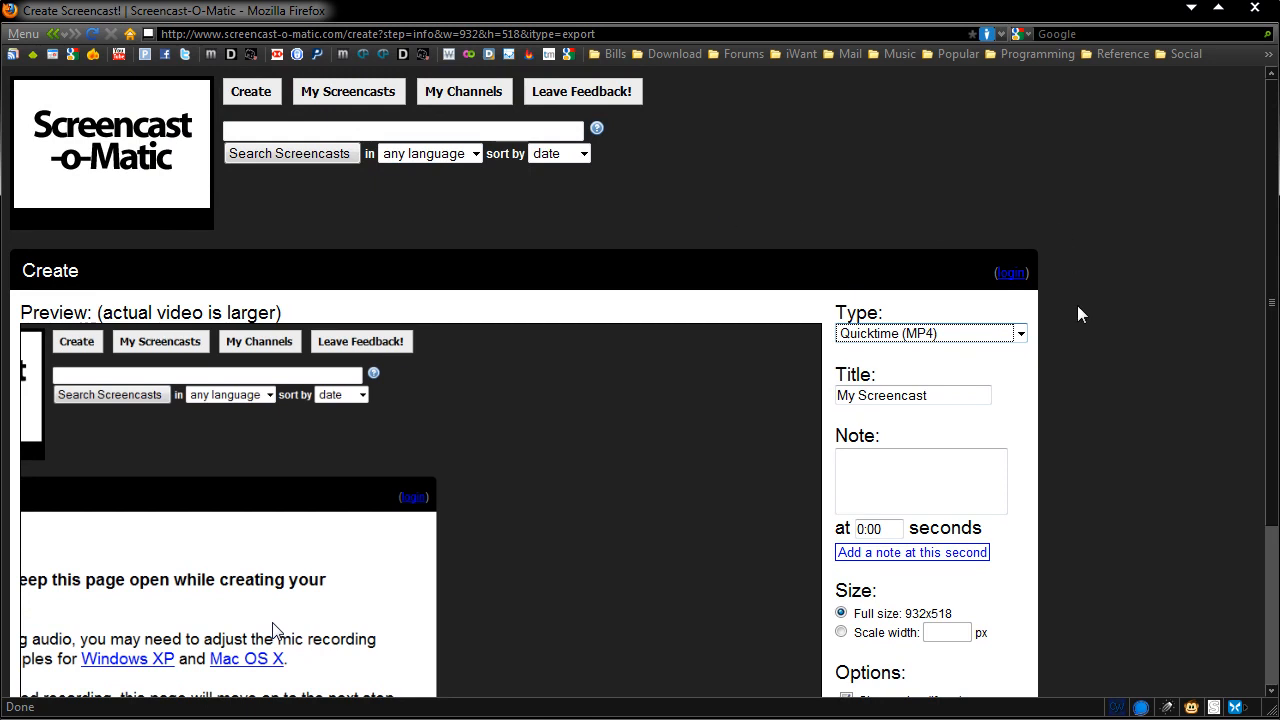
scroll(down, 3)
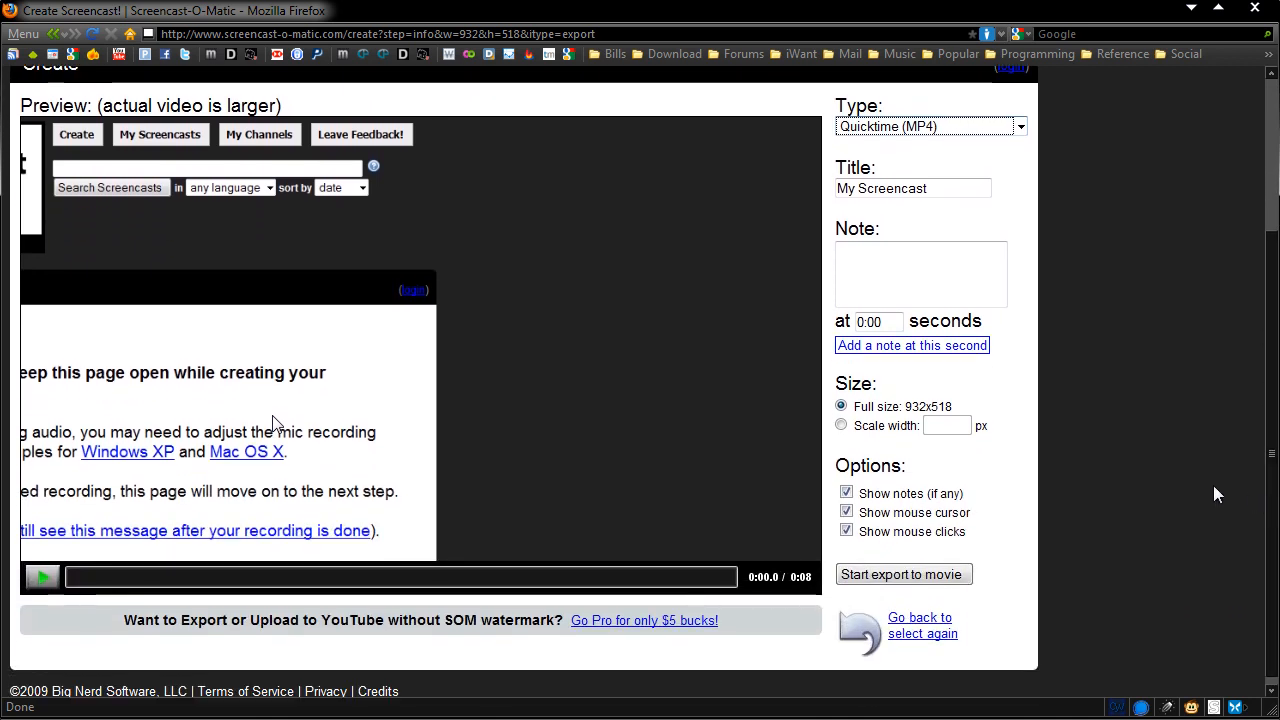
mouse_move(318, 620)
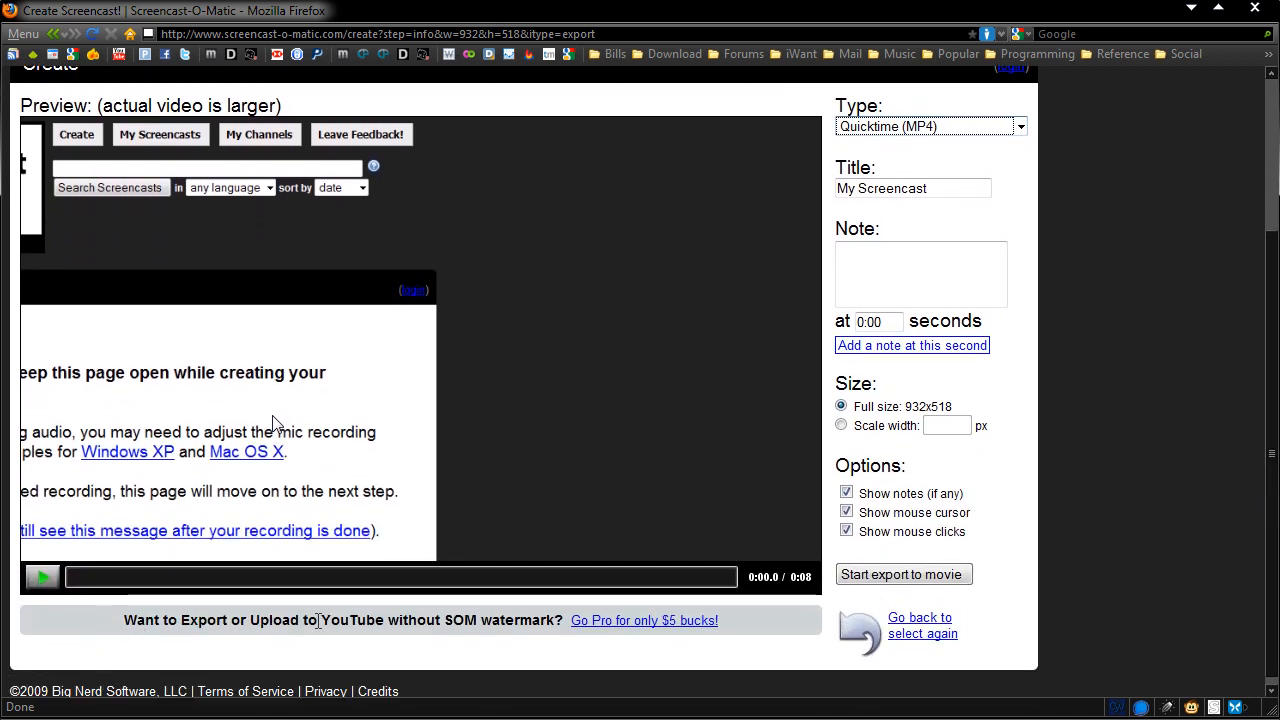
mouse_move(614, 628)
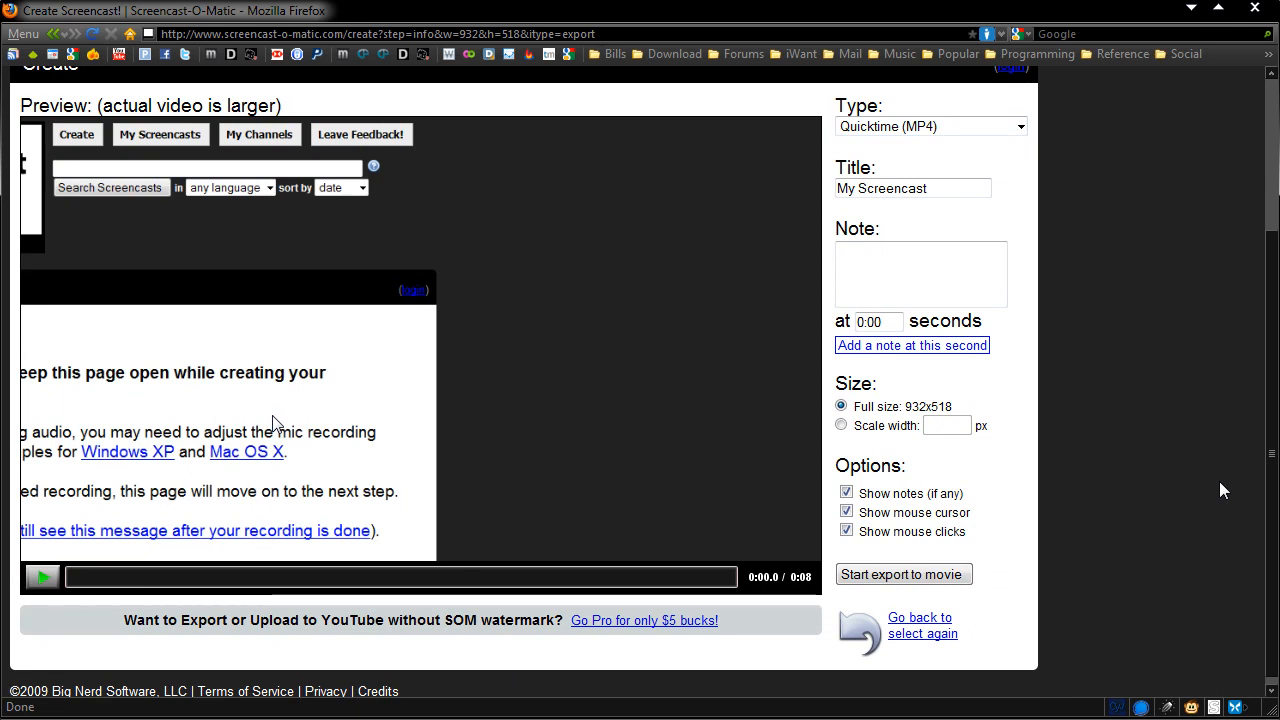
scroll(up, 3)
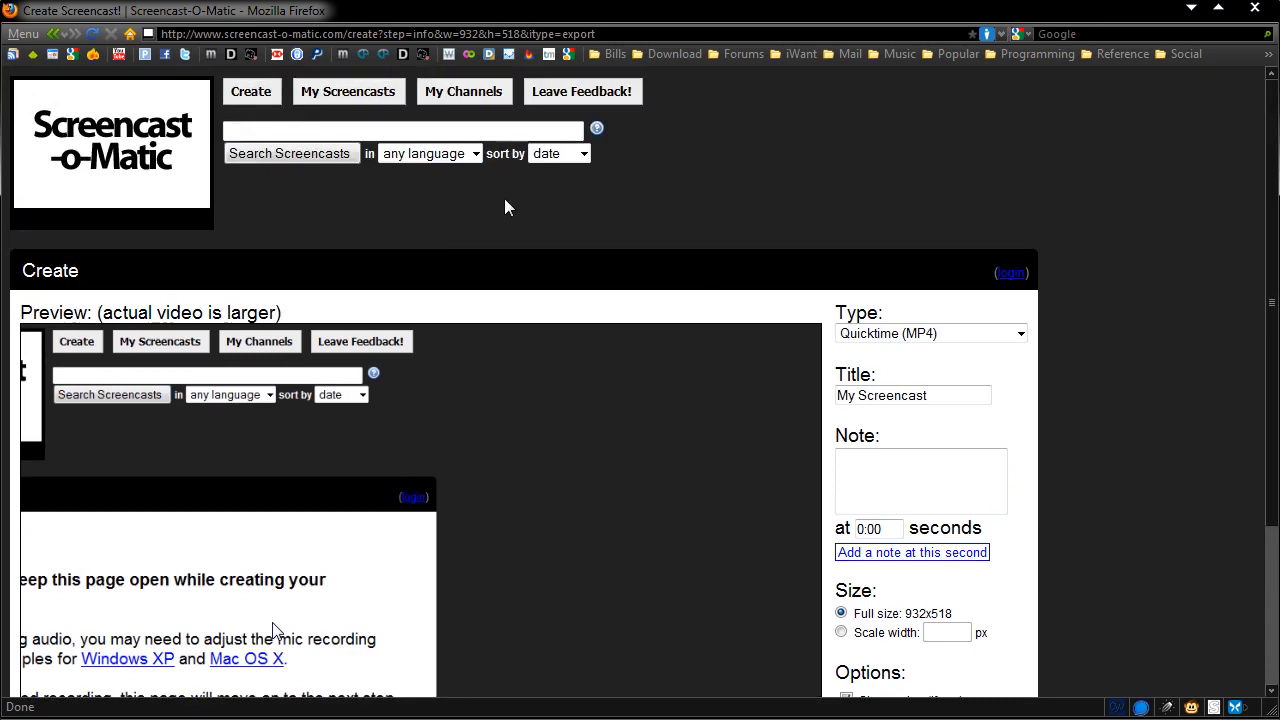
mouse_move(690, 203)
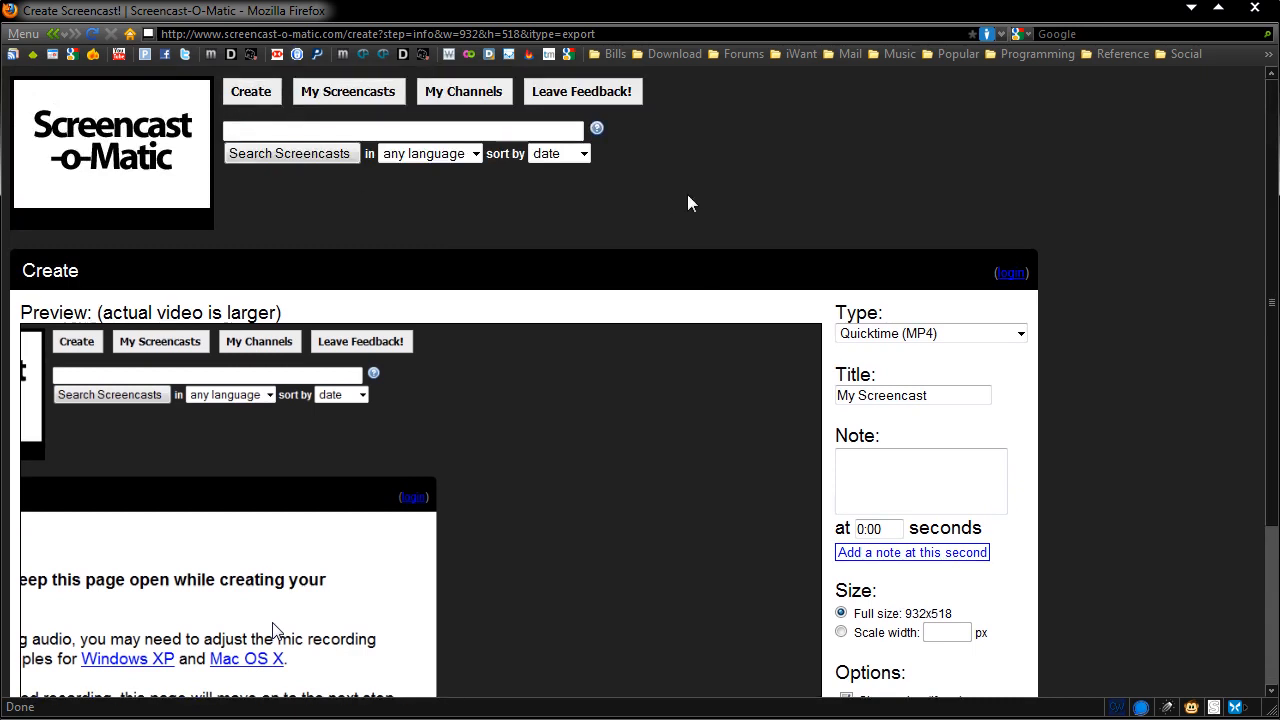